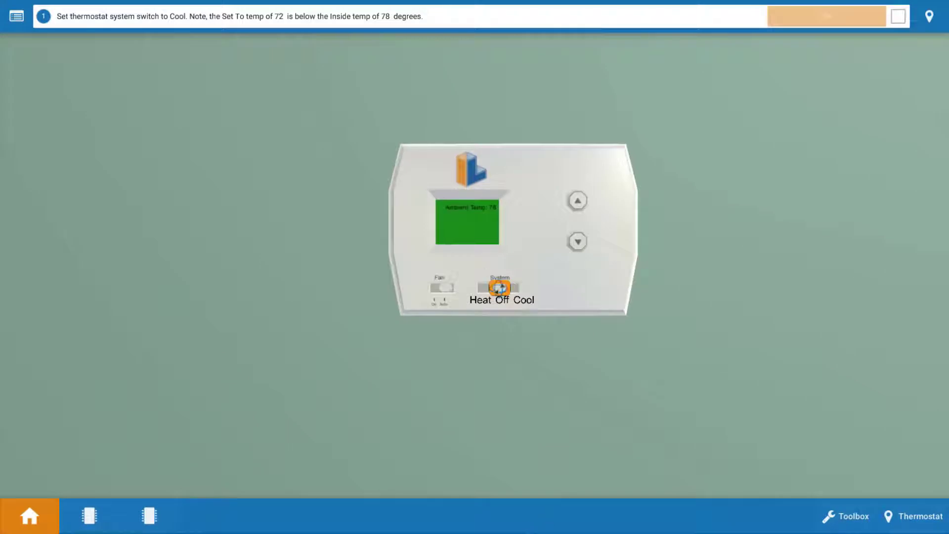
Switch the thermostat system to Cool and confirm step 1 with OK
click(496, 289)
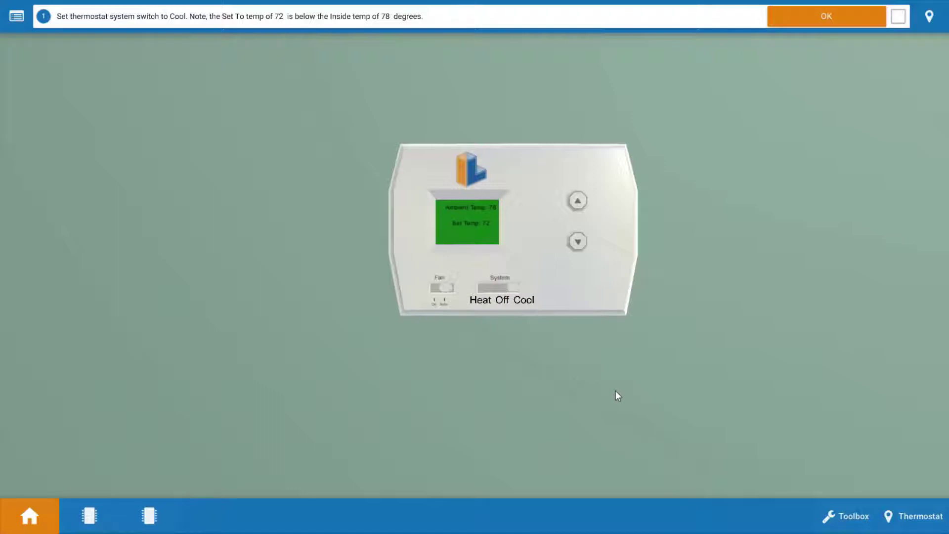
mouse_move(566, 396)
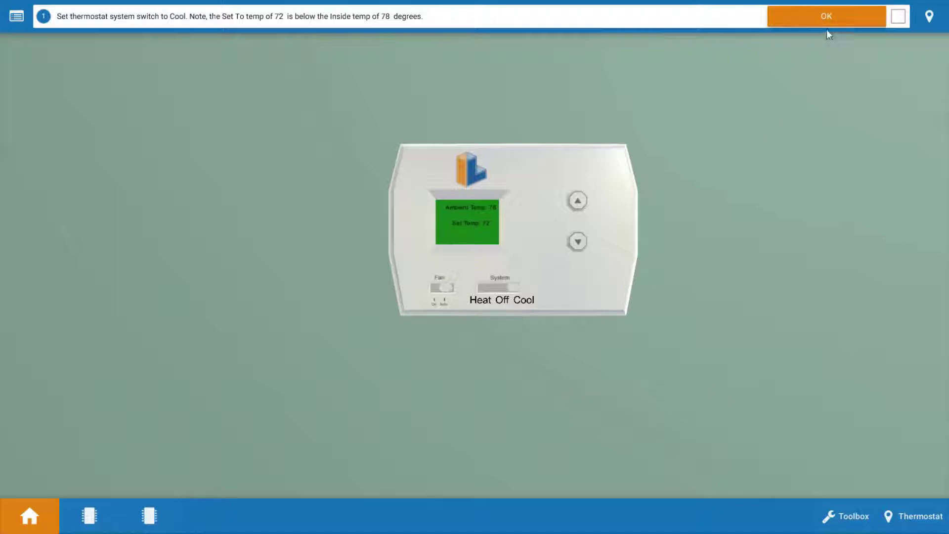
click(828, 15)
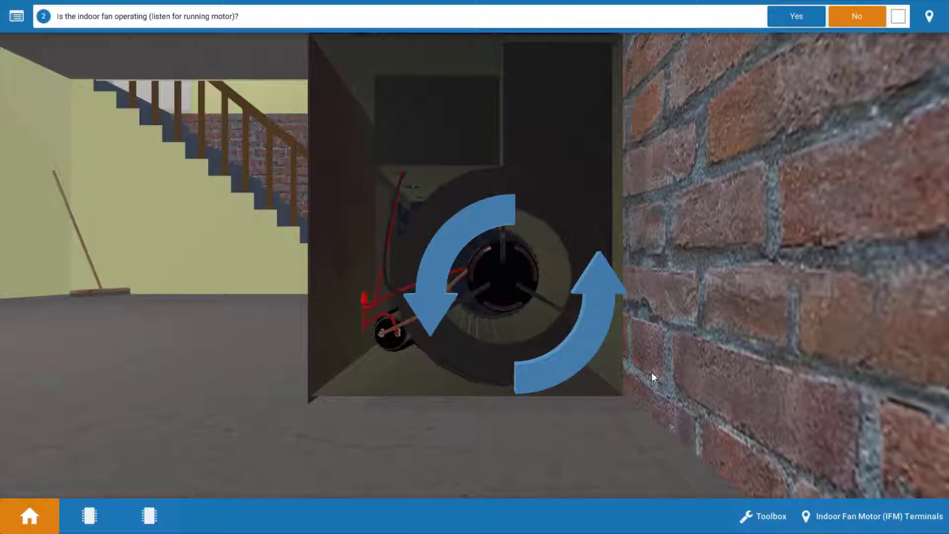
mouse_move(785, 362)
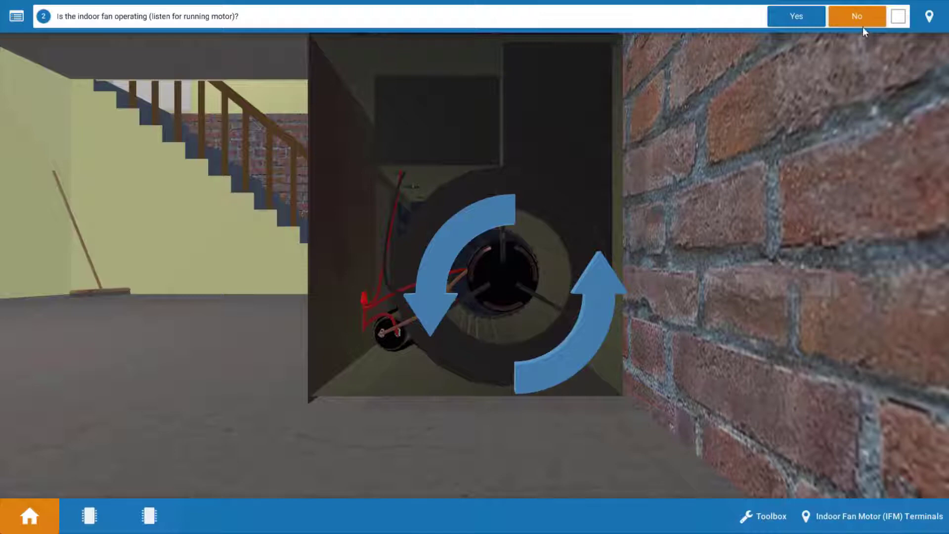
Answer No to step 2: the indoor fan is not operating
click(857, 14)
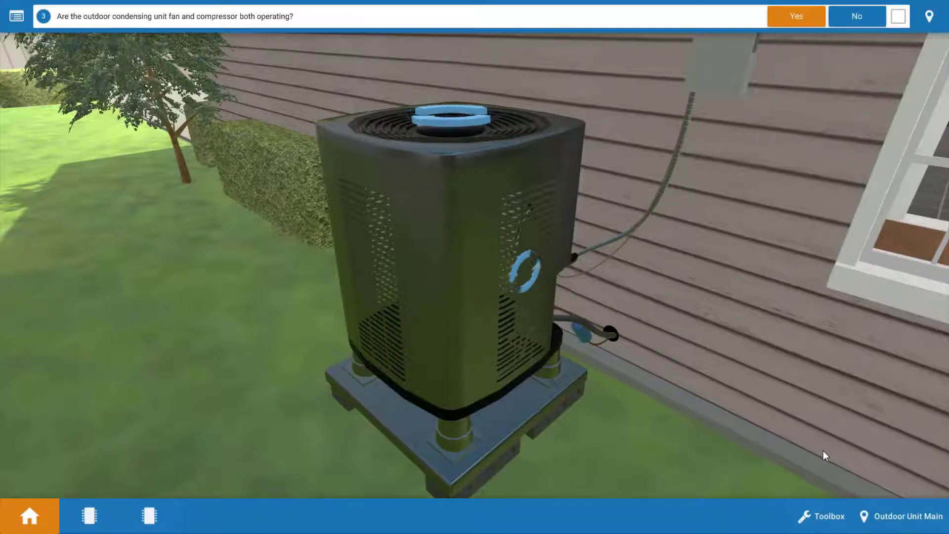
Answer Yes to step 3: outdoor fan and compressor are both running
click(796, 15)
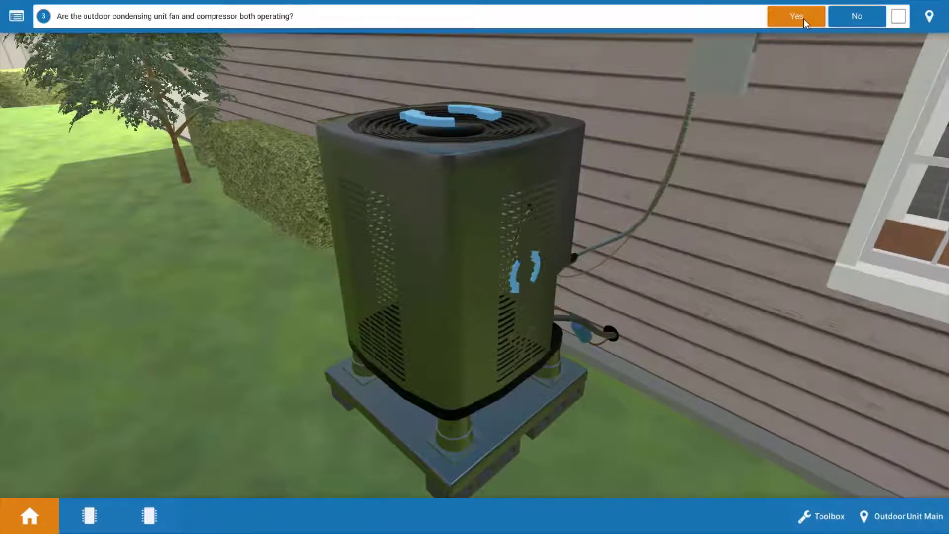
click(796, 15)
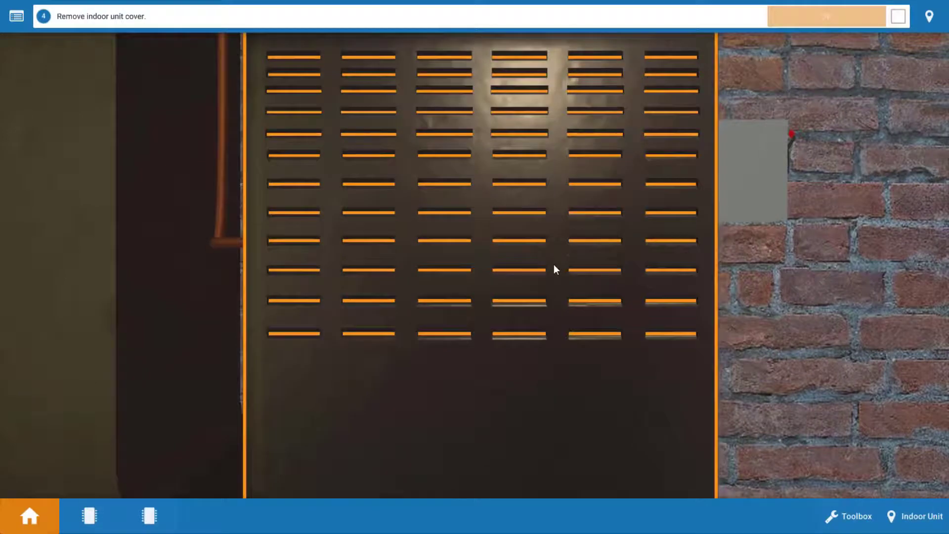
Remove the indoor unit cover to expose the coil and wiring
click(827, 16)
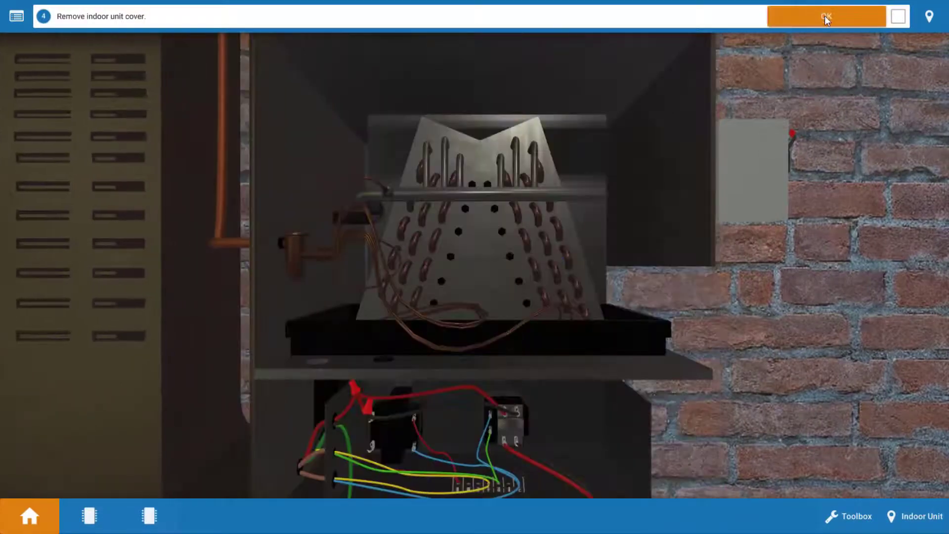
click(827, 17)
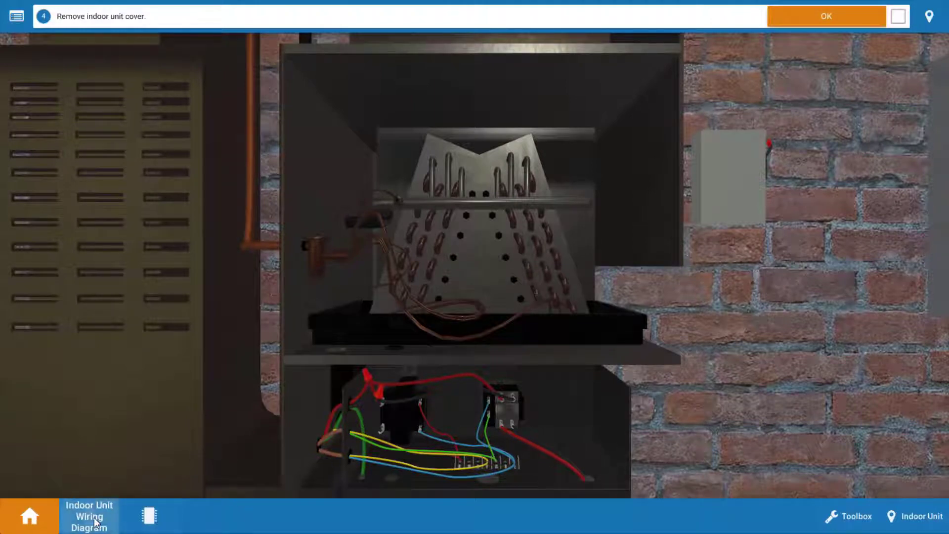
Open the Indoor Unit Wiring Diagram panel from the bottom toolbar
click(89, 517)
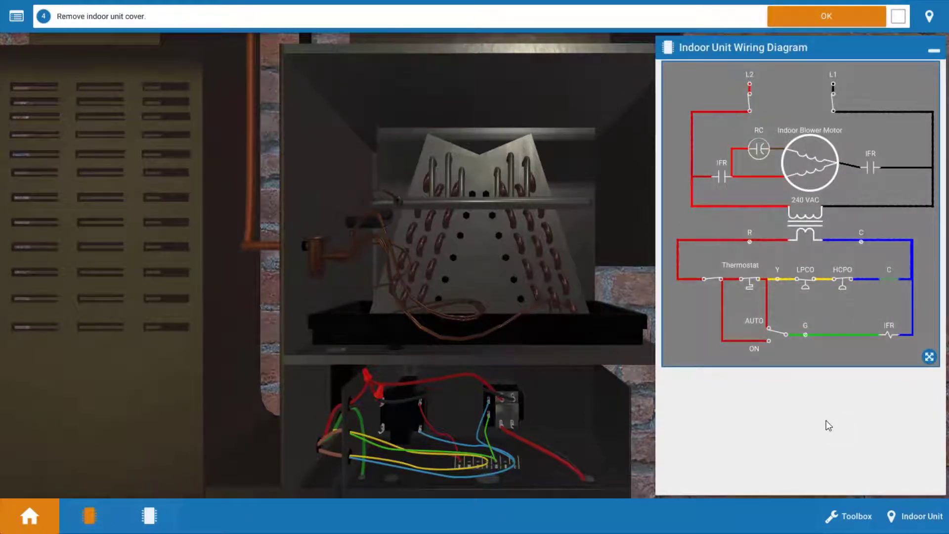
mouse_move(897, 45)
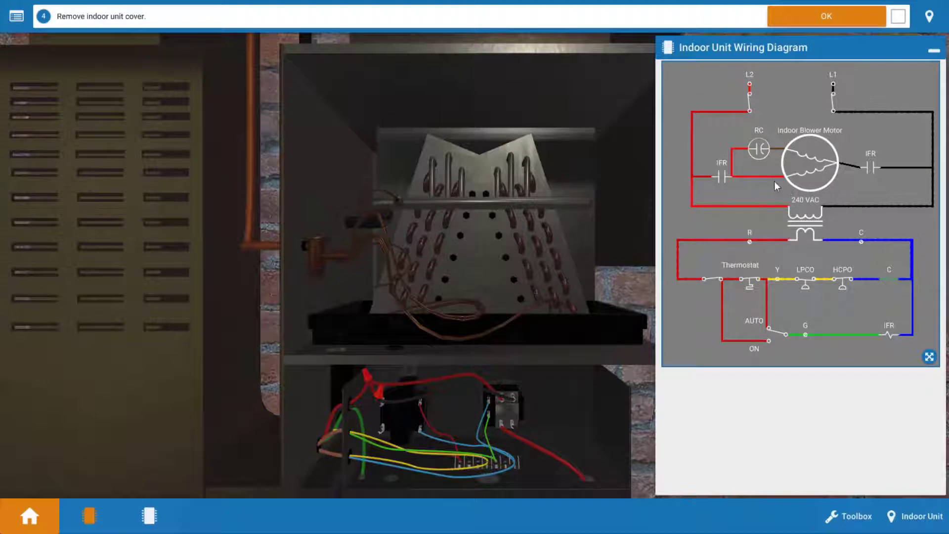
mouse_move(933, 241)
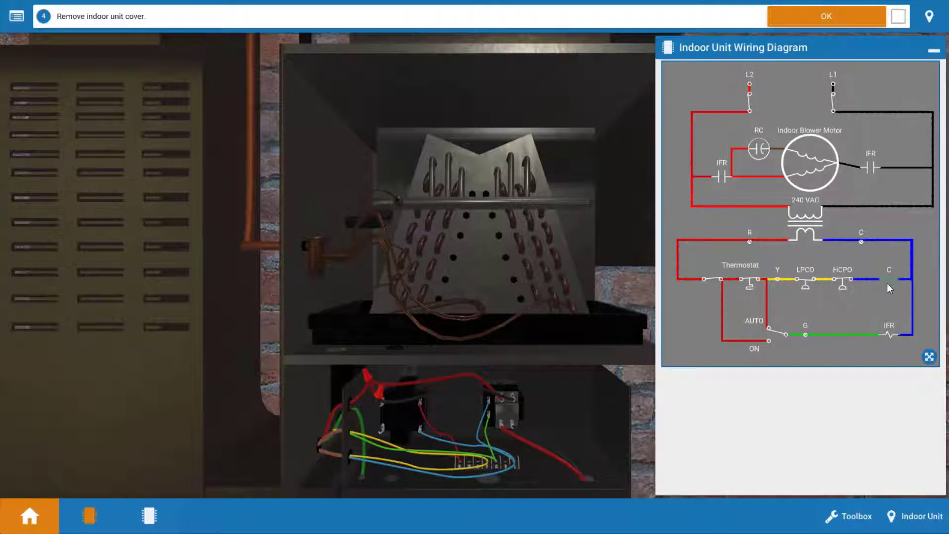
mouse_move(883, 306)
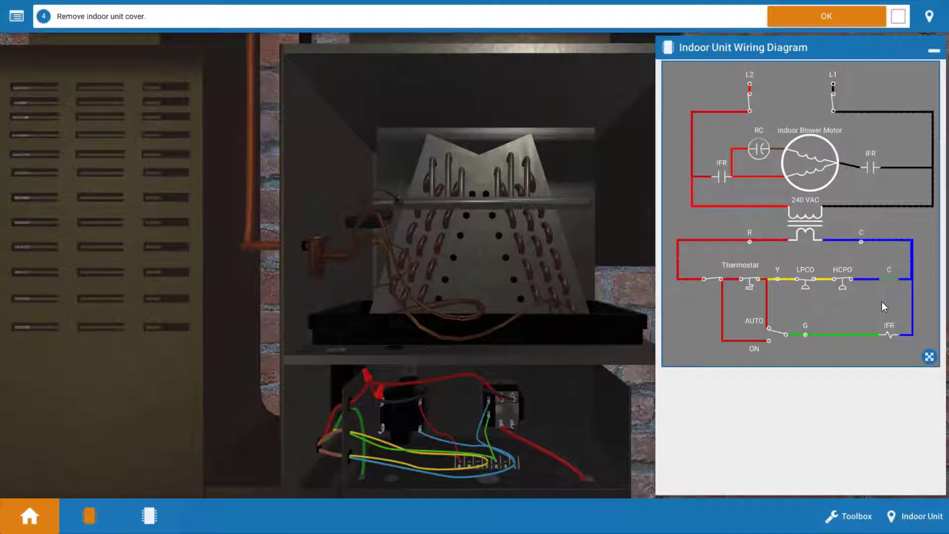
mouse_move(900, 288)
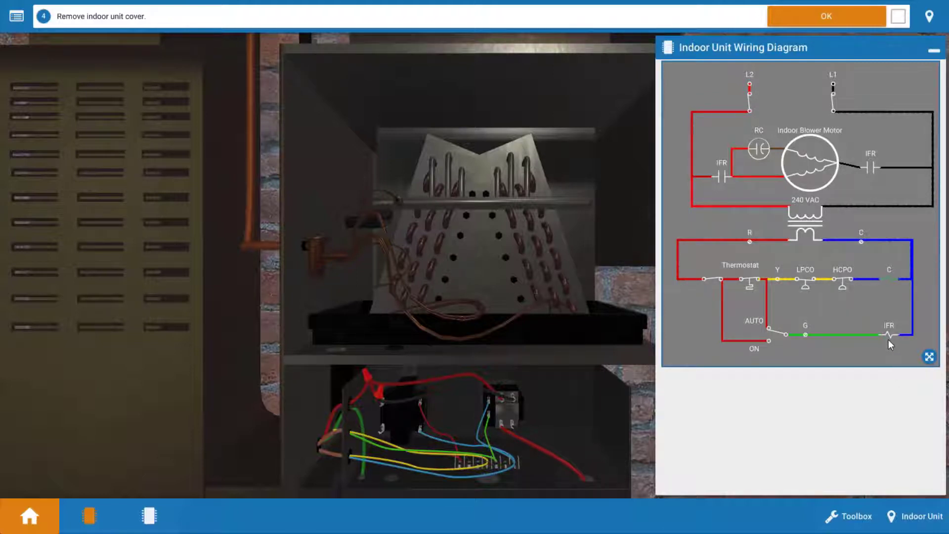
mouse_move(878, 349)
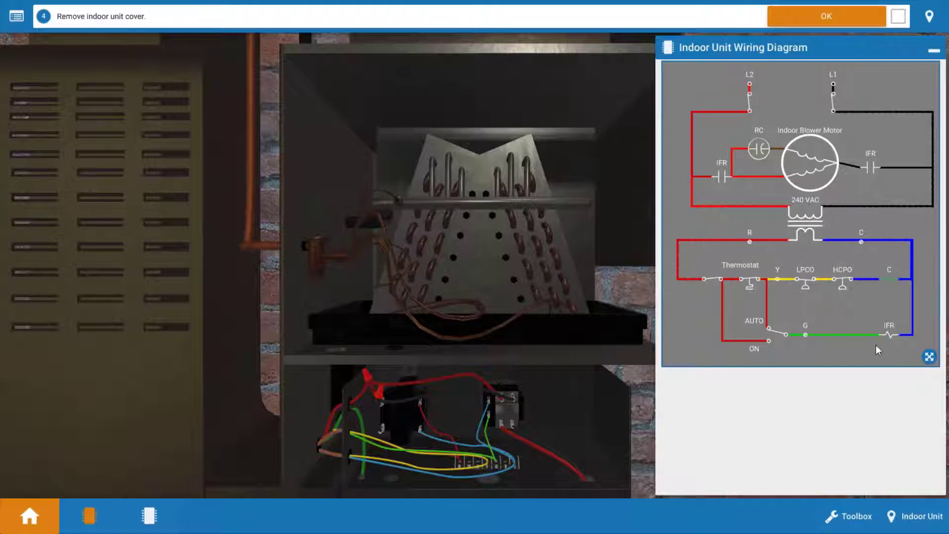
mouse_move(866, 351)
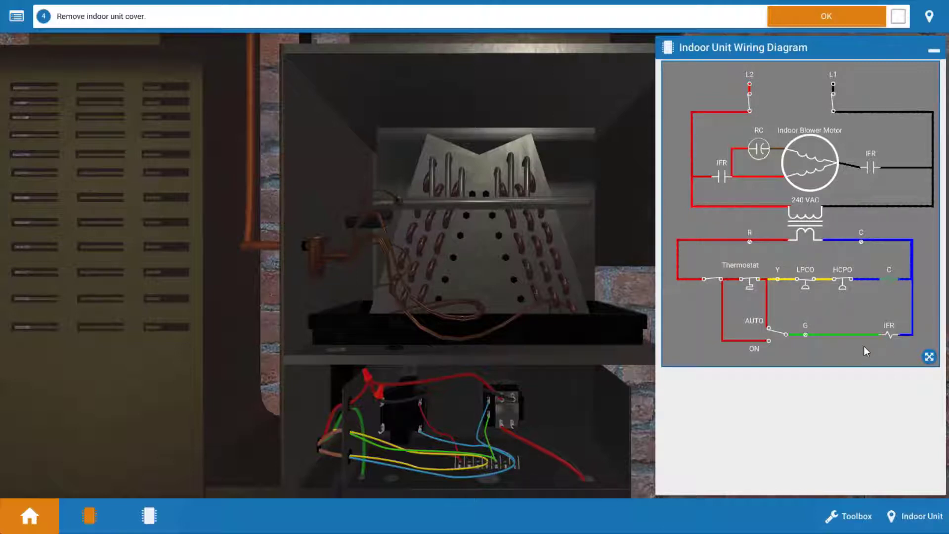
mouse_move(746, 298)
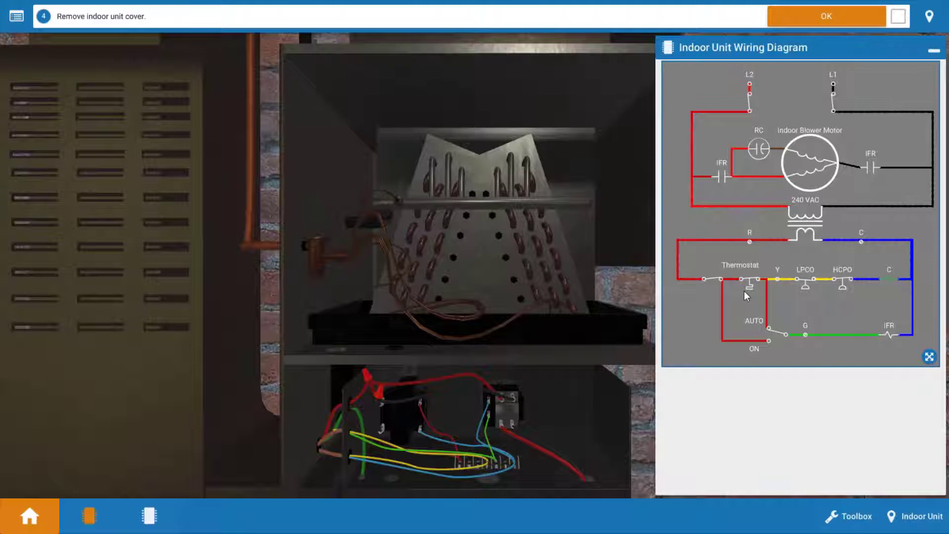
mouse_move(784, 287)
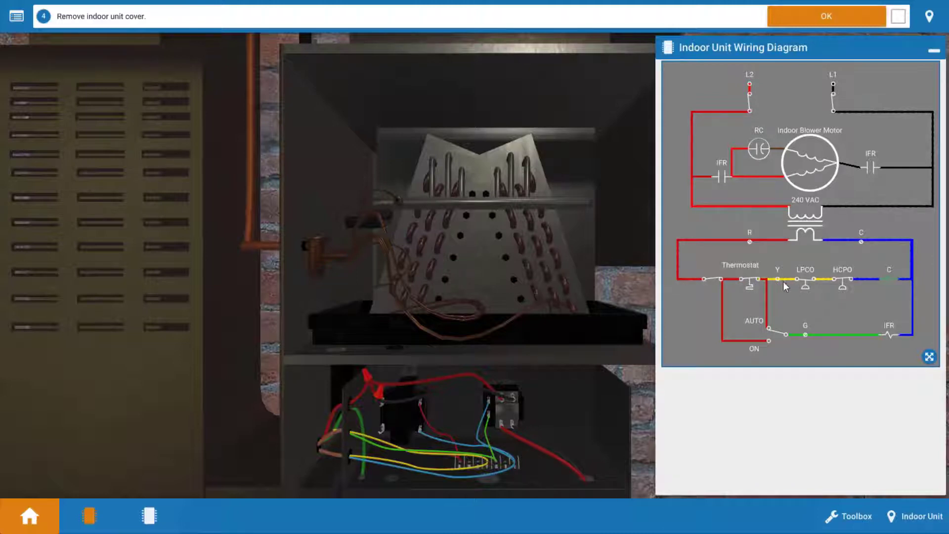
mouse_move(888, 295)
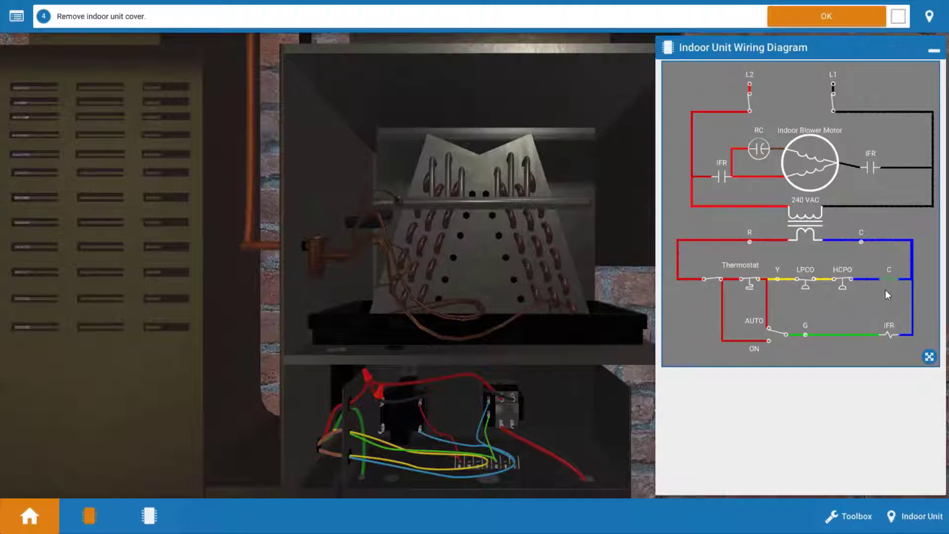
mouse_move(780, 338)
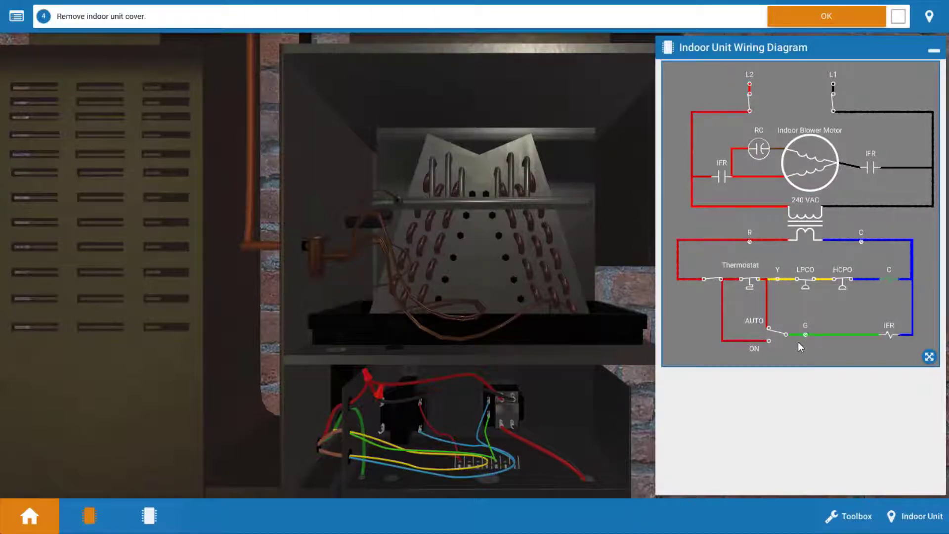
mouse_move(906, 345)
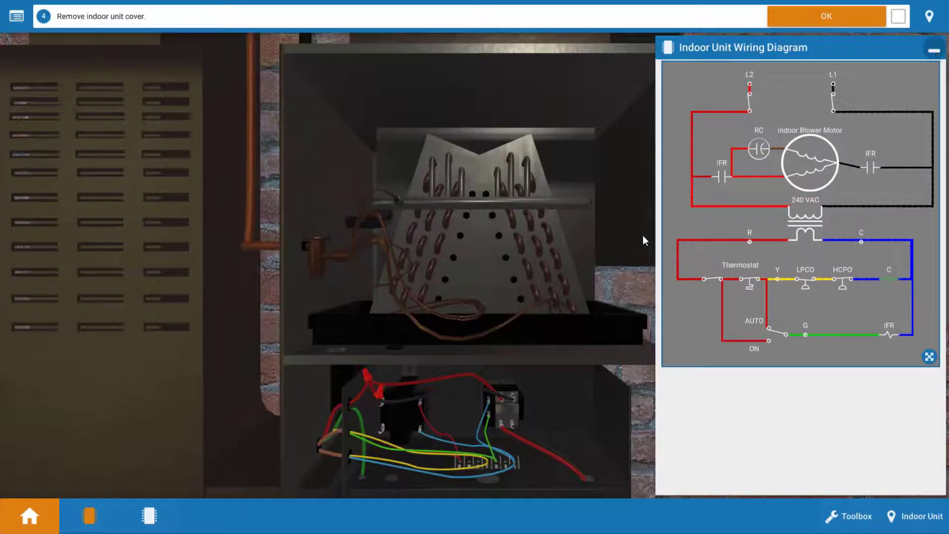
Confirm the cover step, then answer Yes: 24 V present across the relay's blue and green wires
click(828, 14)
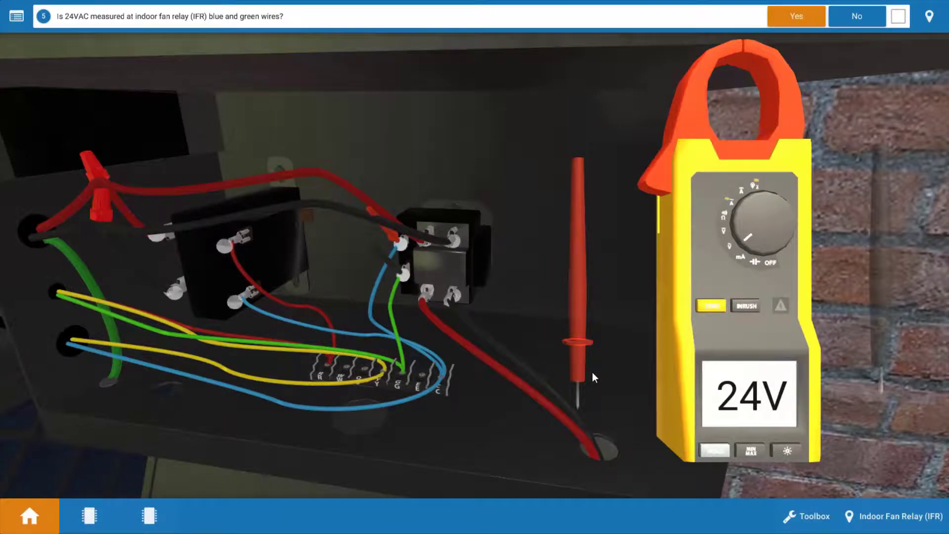
click(797, 15)
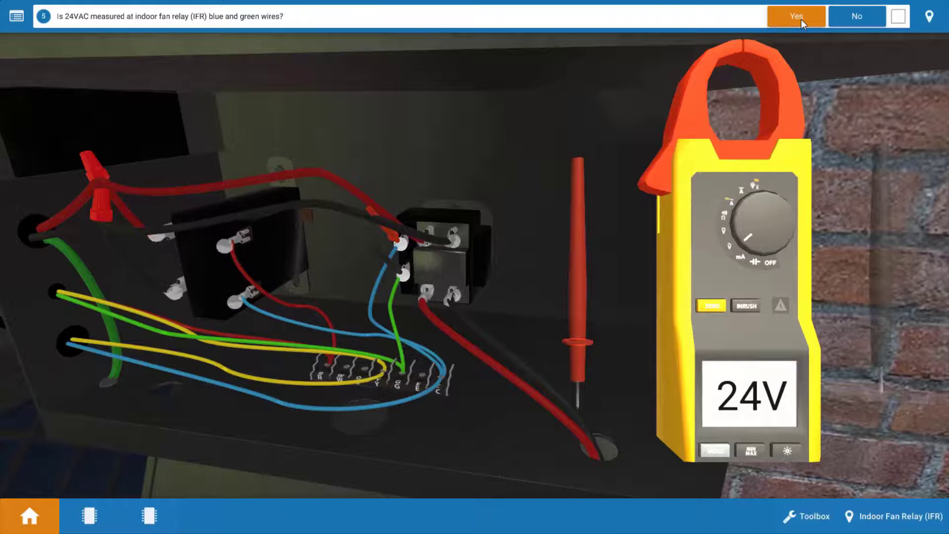
click(796, 15)
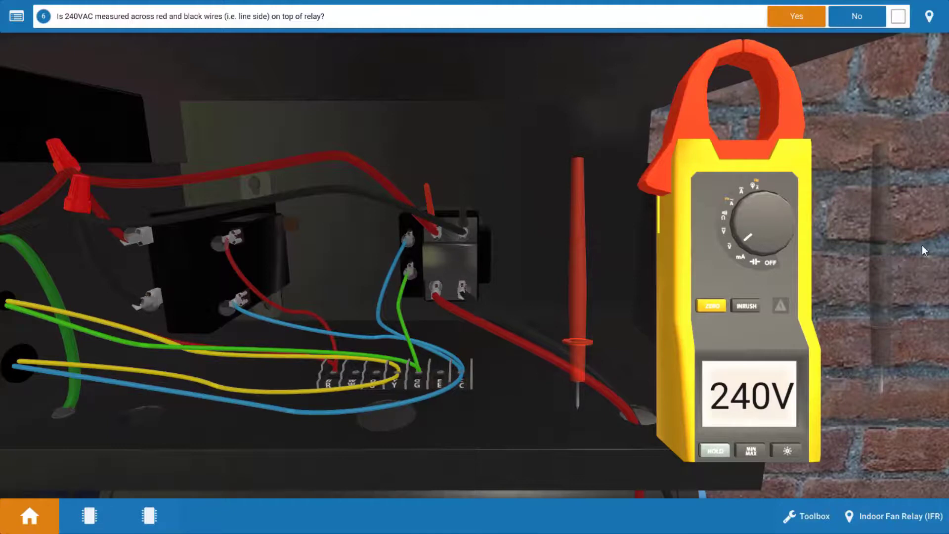
Answer Yes to step 6: 240 V across the relay's red and black wires
click(797, 15)
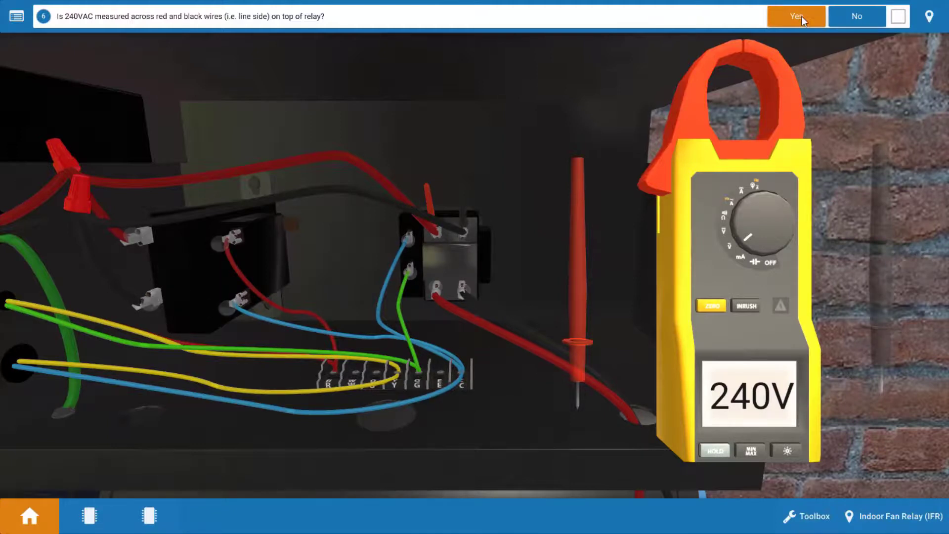
click(796, 16)
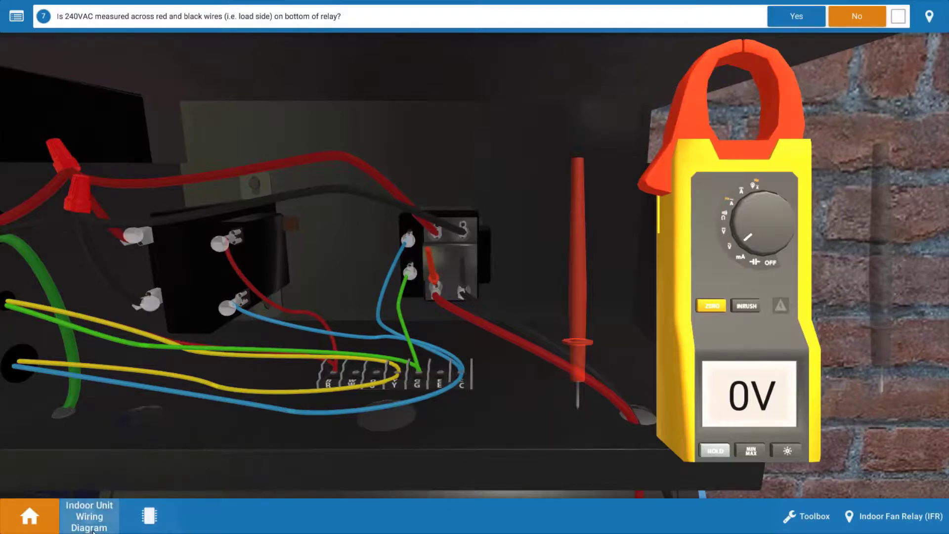
Review the Indoor Unit Wiring Diagram and answer No: no loose wire on the load side
click(89, 524)
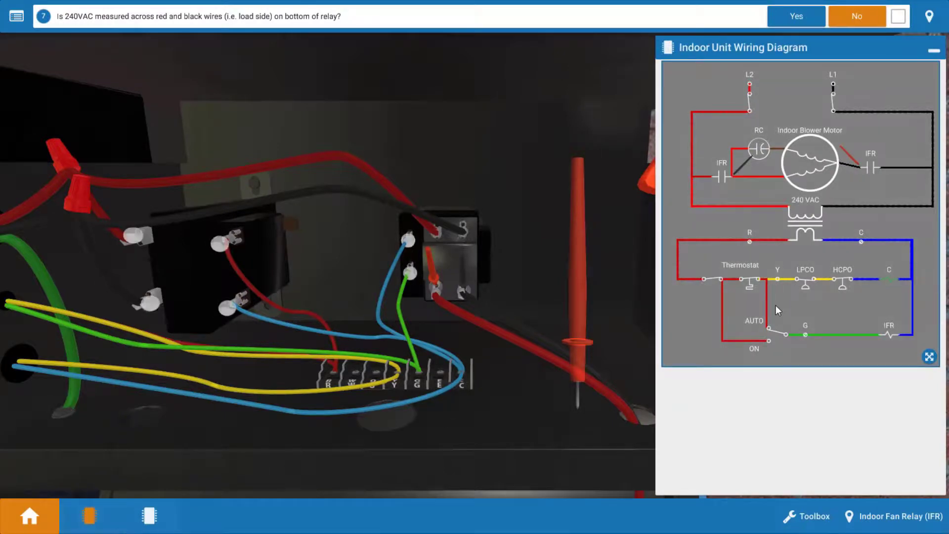
mouse_move(845, 179)
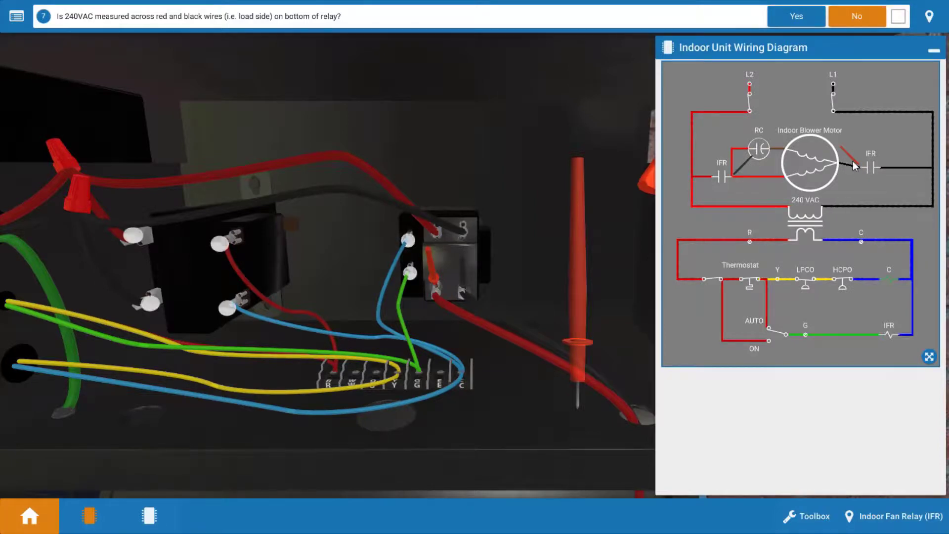
mouse_move(913, 229)
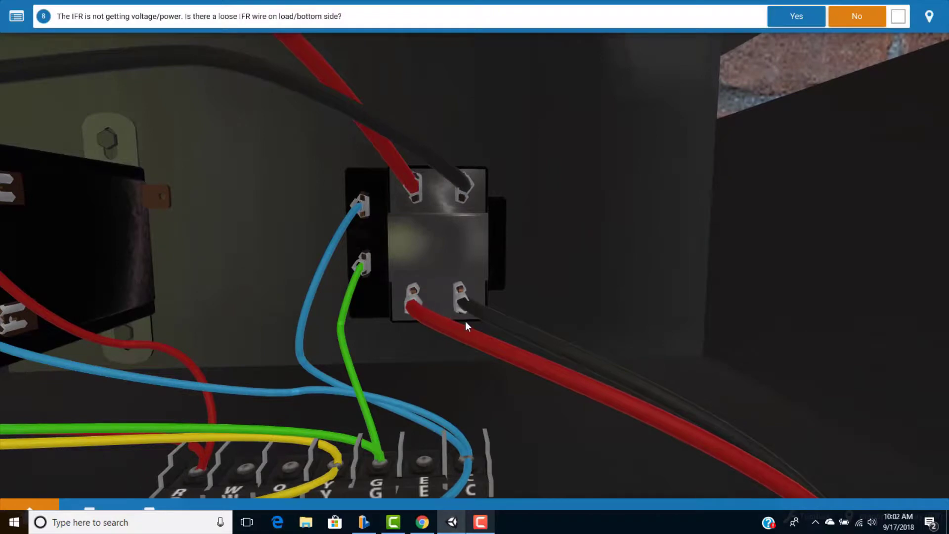
mouse_move(876, 37)
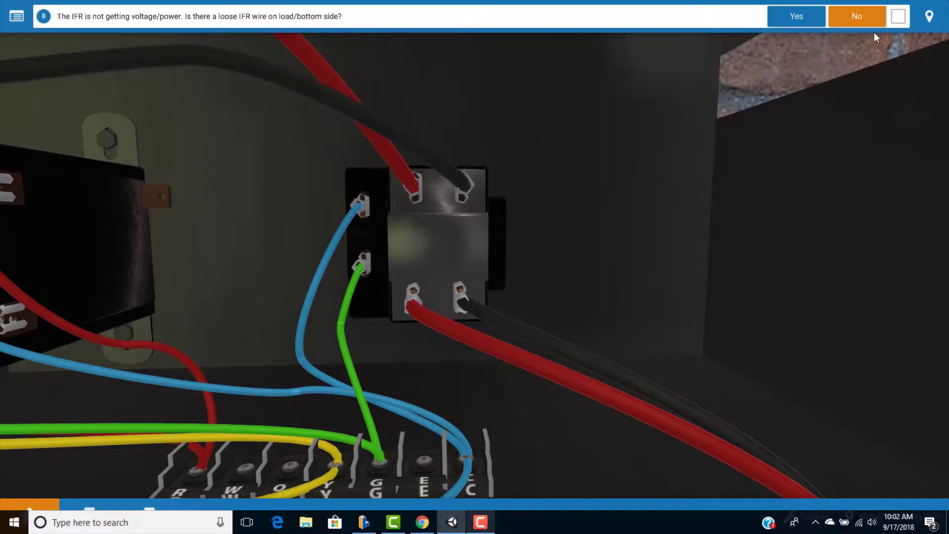
click(856, 15)
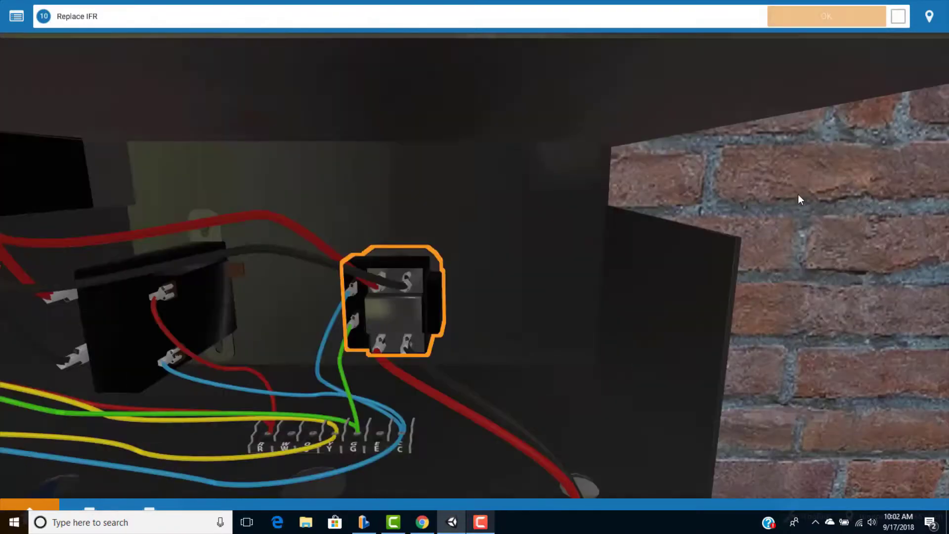
Replace the indoor fan relay via its Replace action and mark step 10 done
click(392, 305)
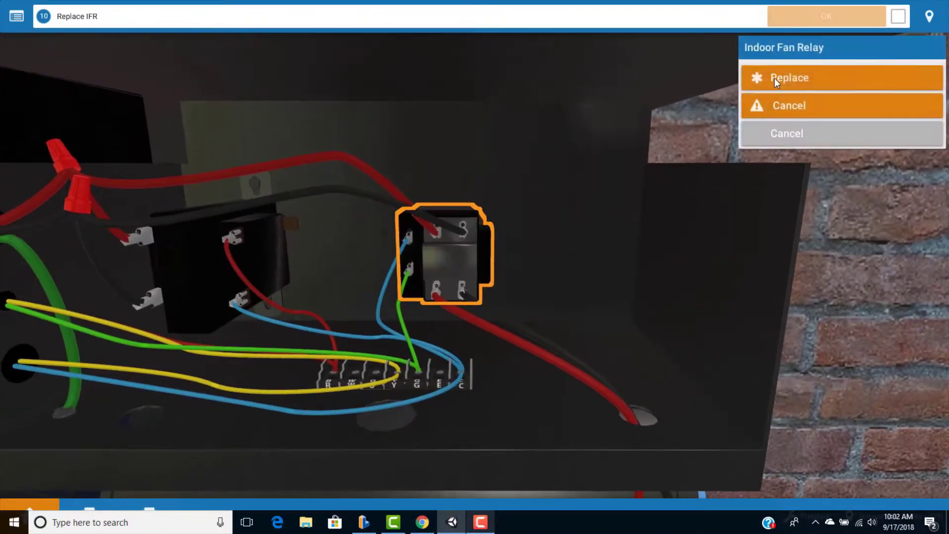
click(793, 77)
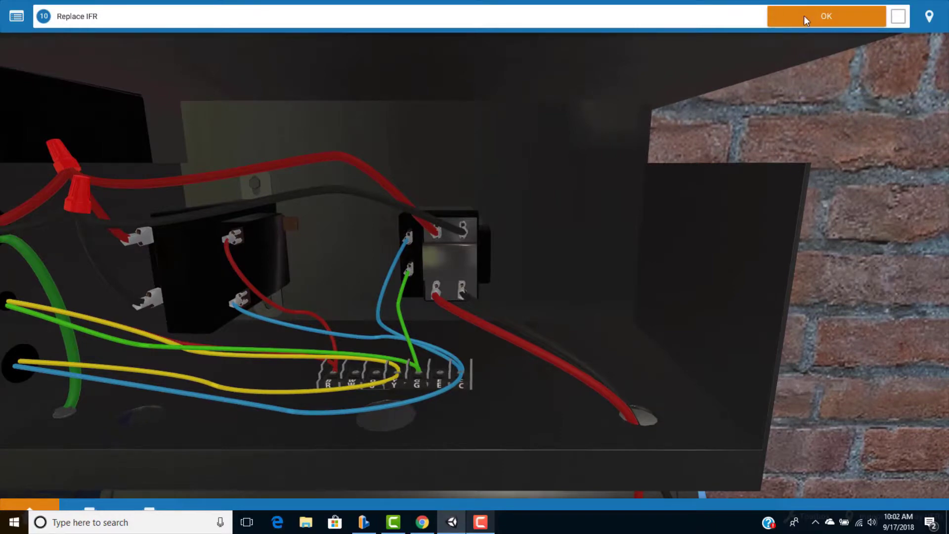
click(830, 15)
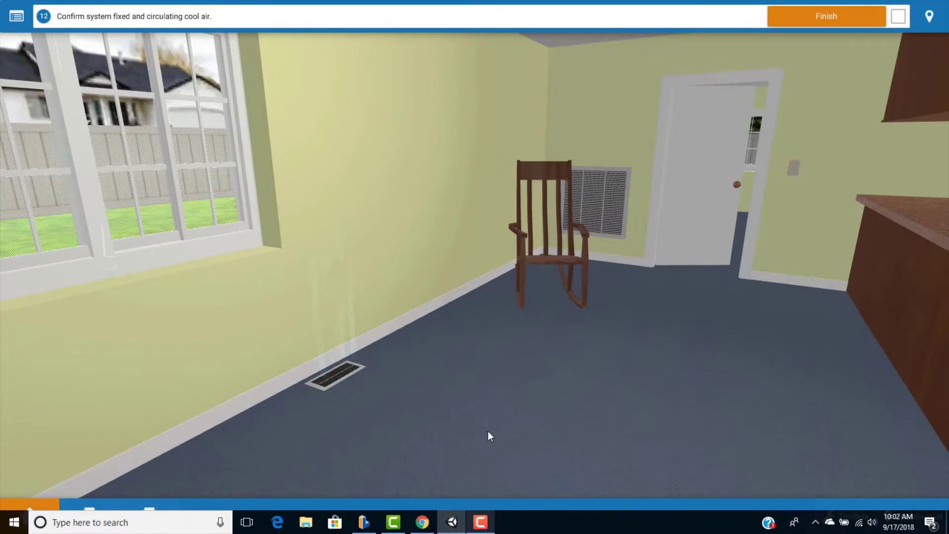
mouse_move(321, 362)
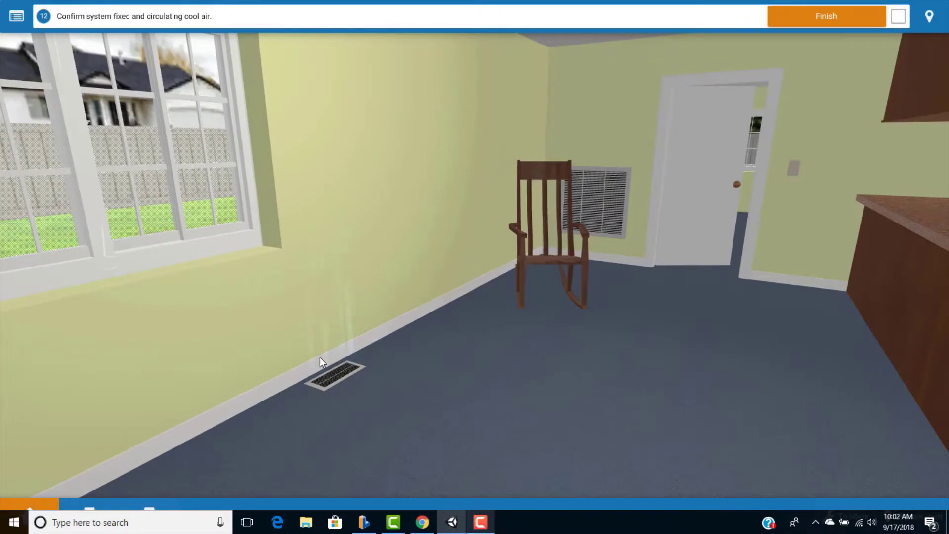
mouse_move(356, 396)
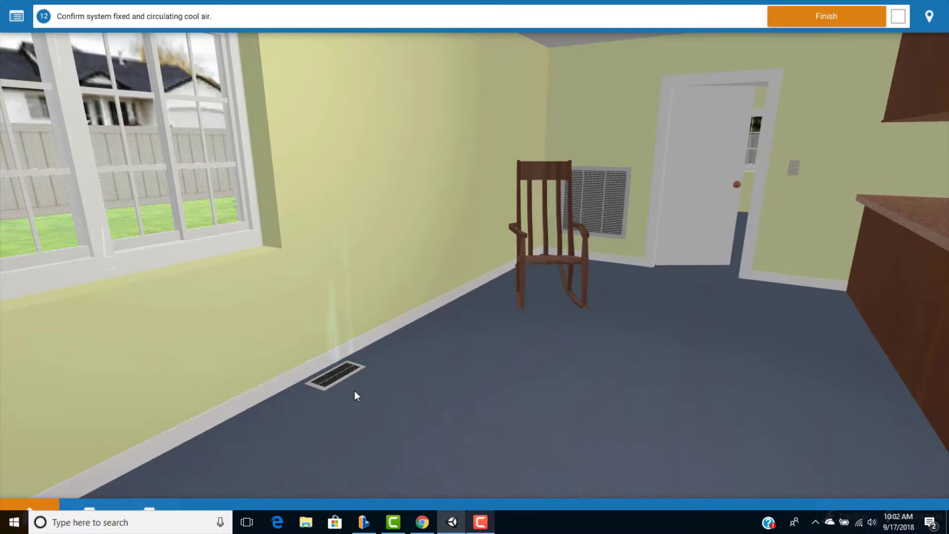
mouse_move(538, 409)
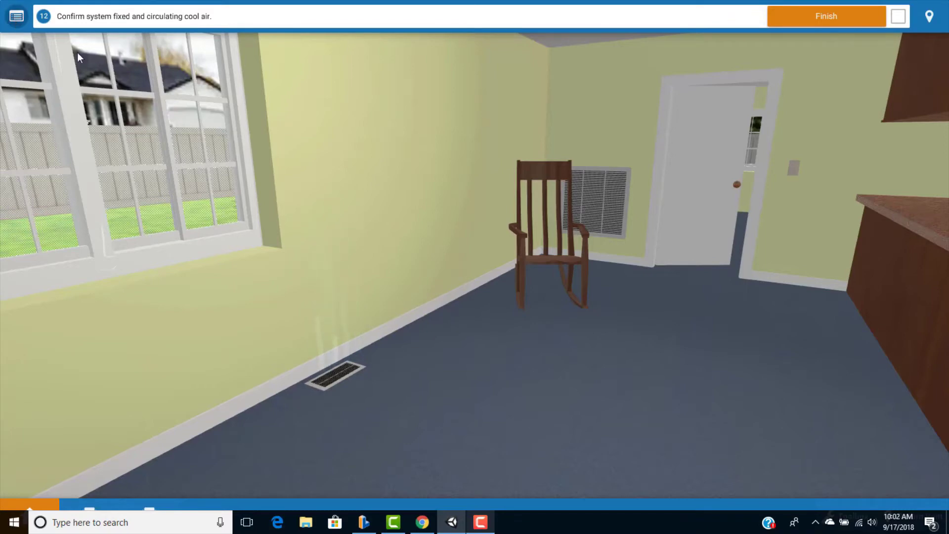
Open the procedure guide checklist showing step 12's cool-air confirmation
click(14, 16)
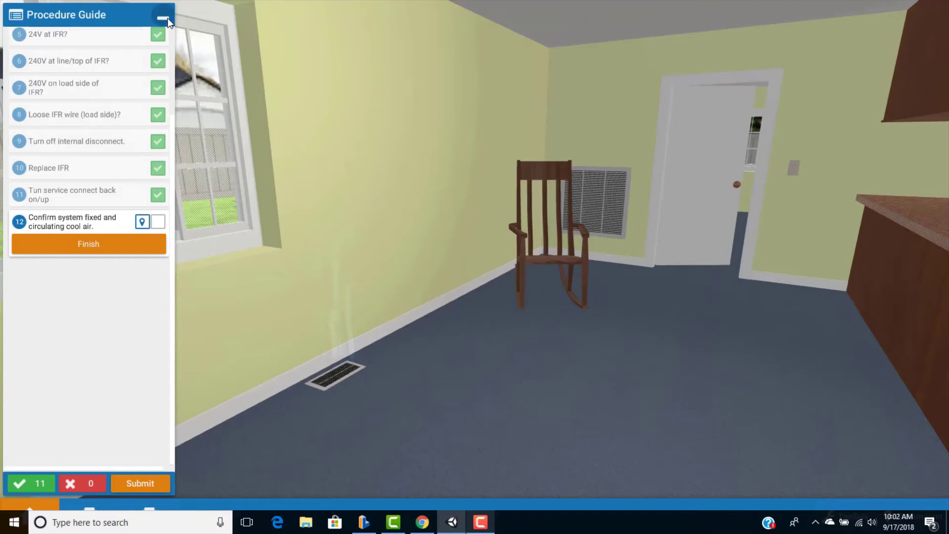
click(163, 15)
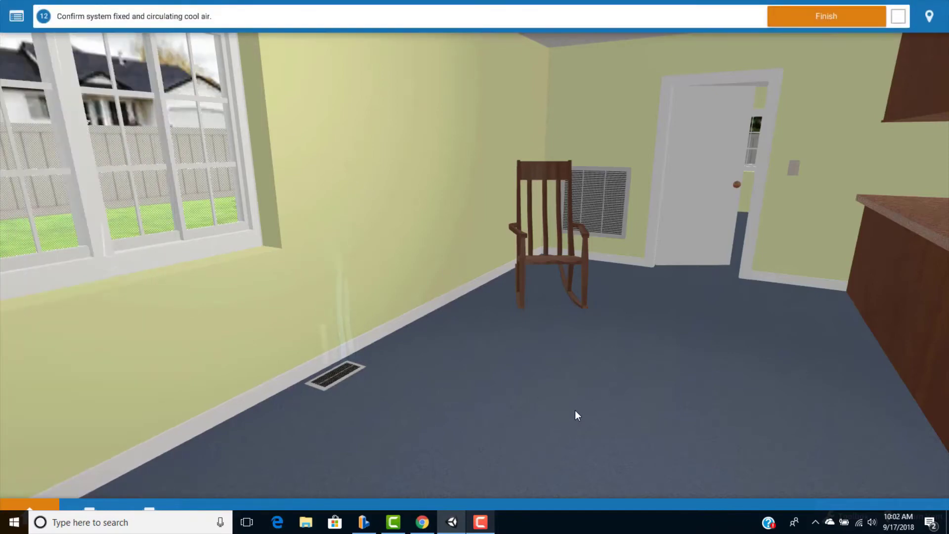